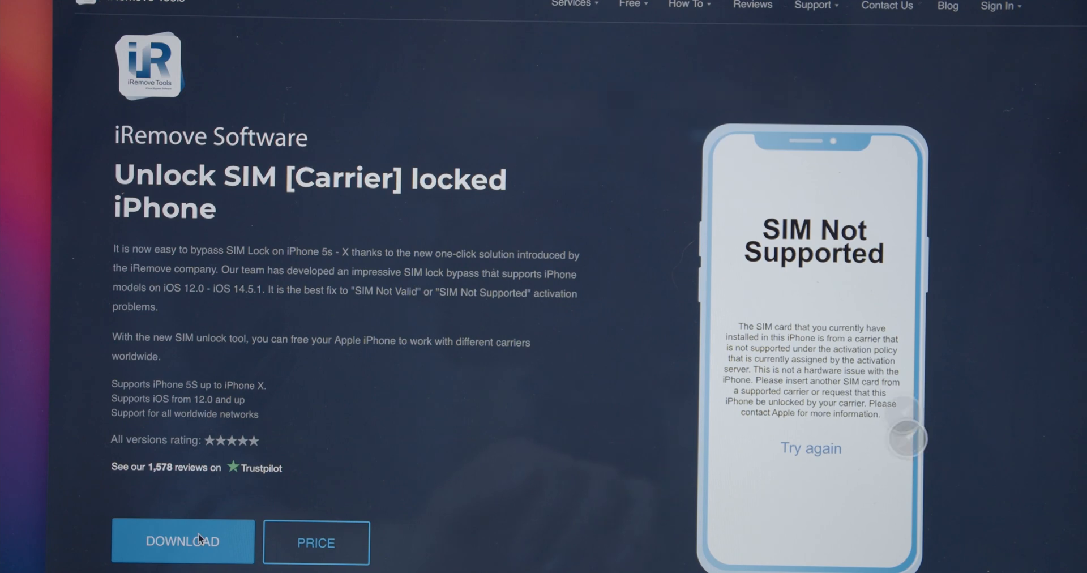
- Install iRemove Tools [SIM UNLOCK] on the SSD, authorising with the account password
click(182, 541)
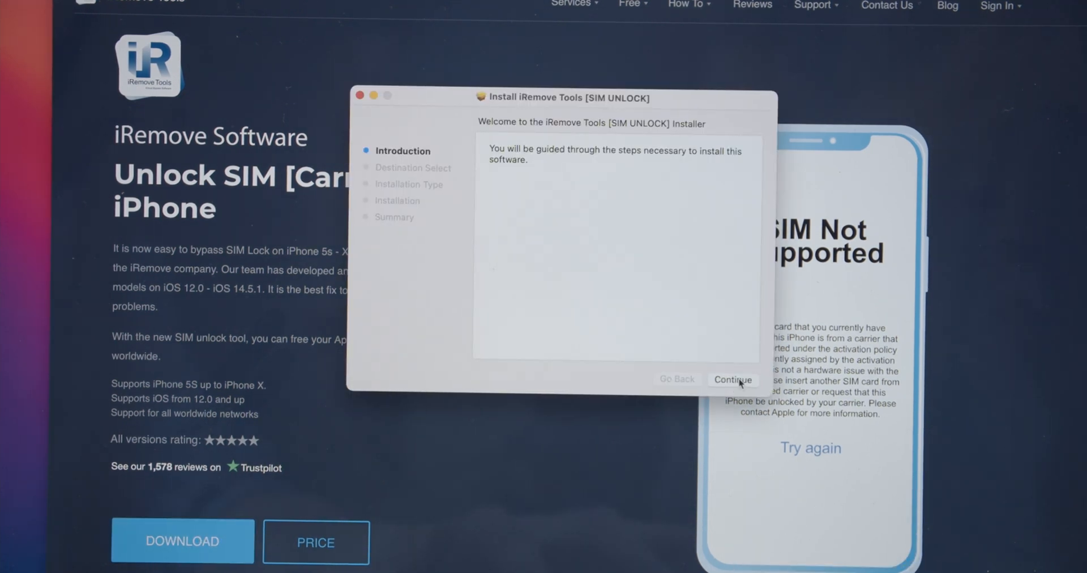
click(732, 379)
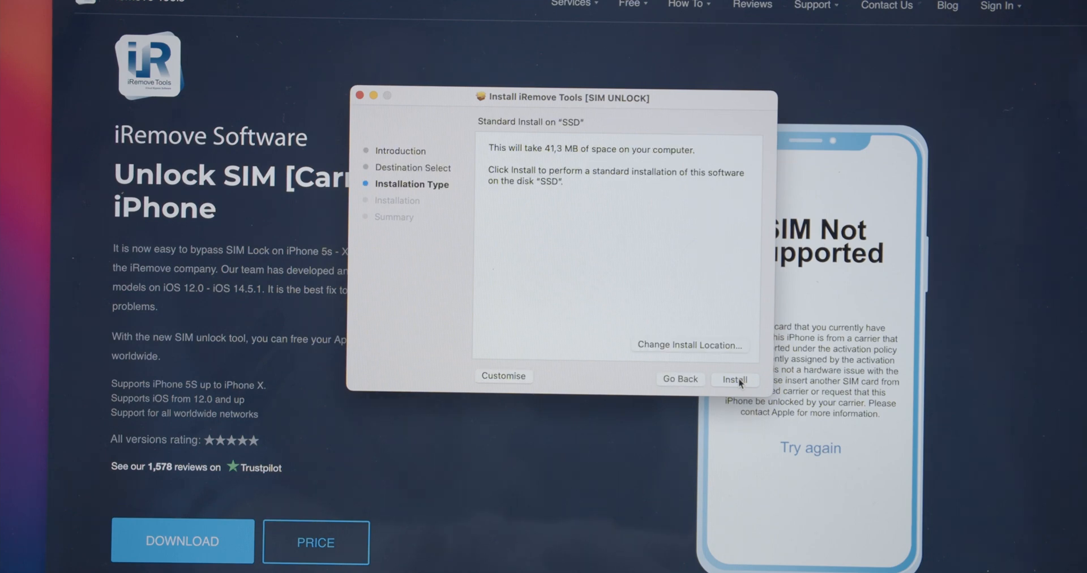
click(735, 379)
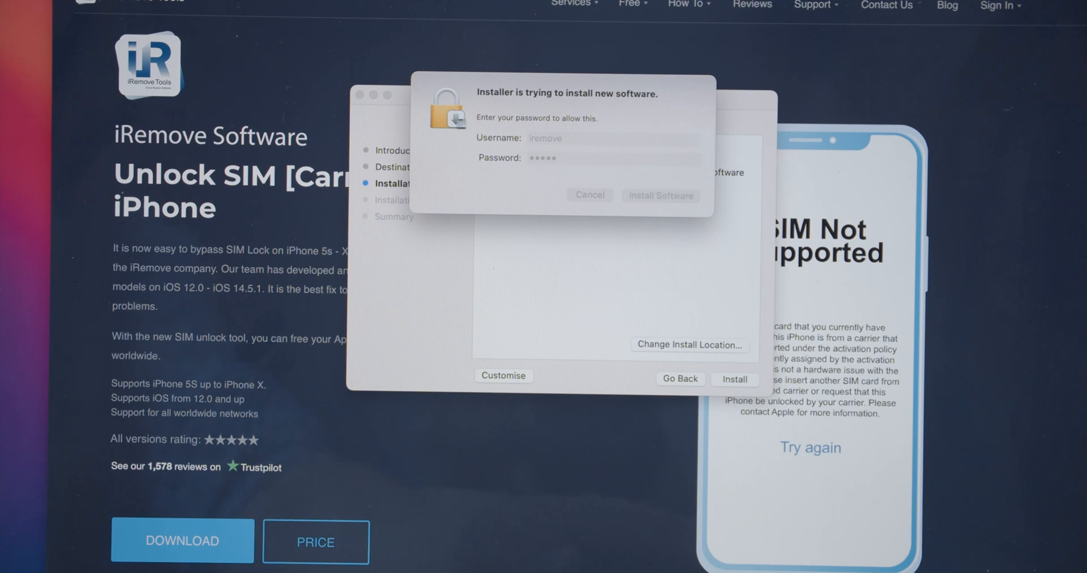
click(659, 194)
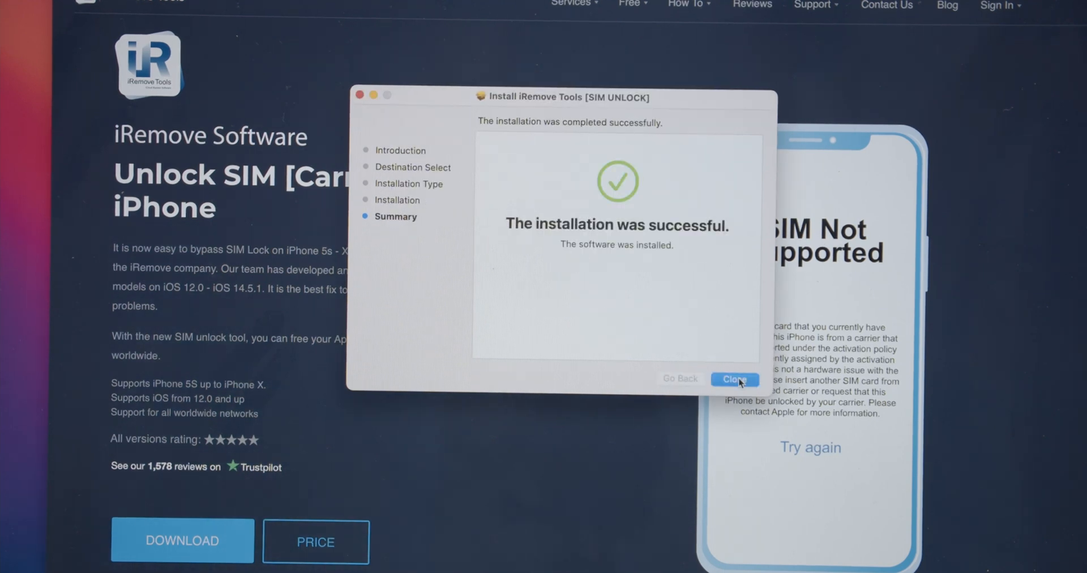
click(735, 380)
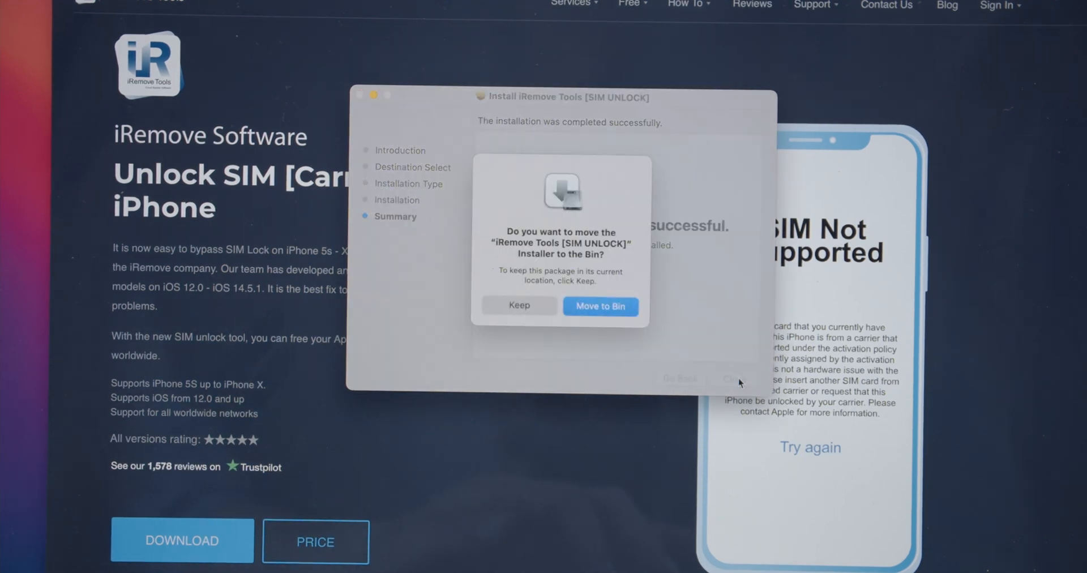
mouse_move(599, 306)
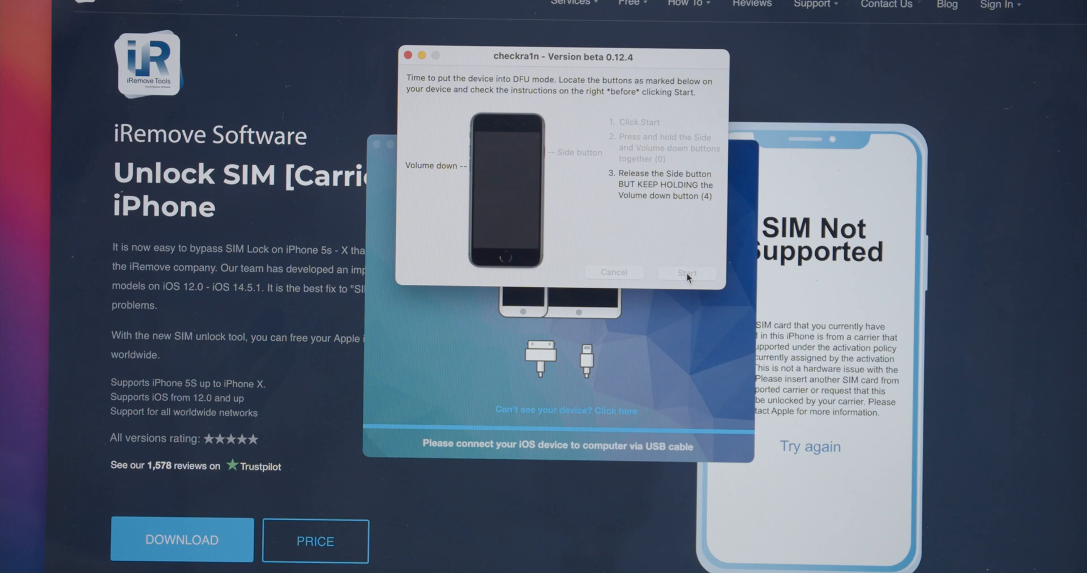
- Start the checkra1n DFU mode sequence for the connected iPhone
click(686, 272)
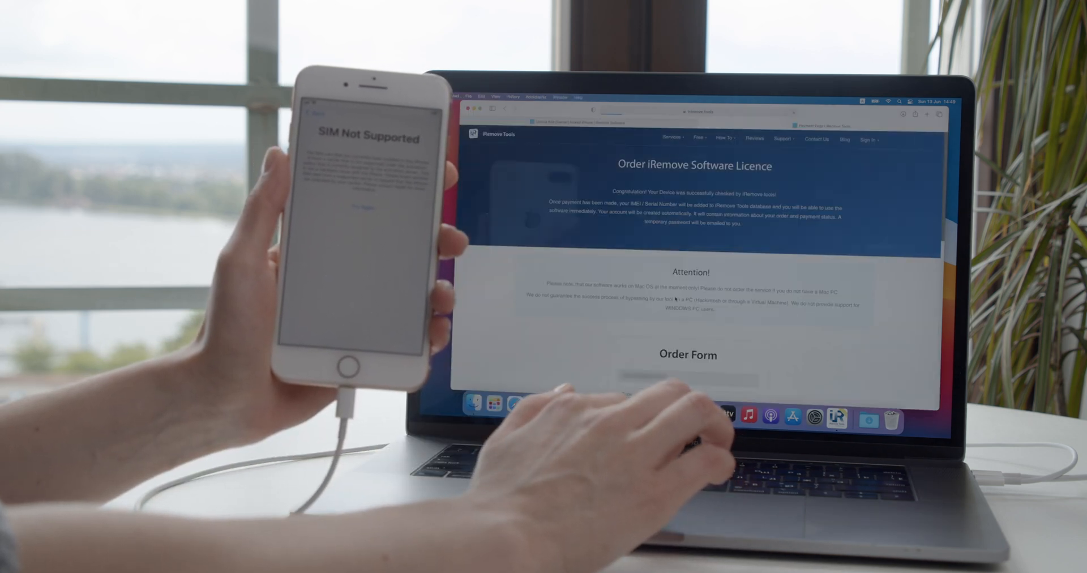
- Scroll down the licence order page to the $29.99 Order Form
scroll(down, 3)
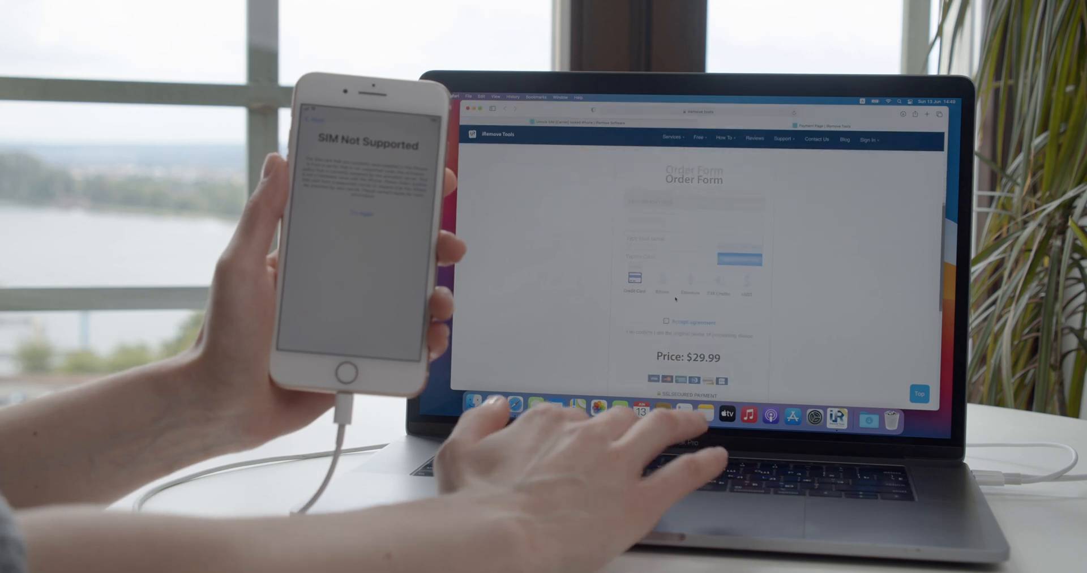
scroll(down, 3)
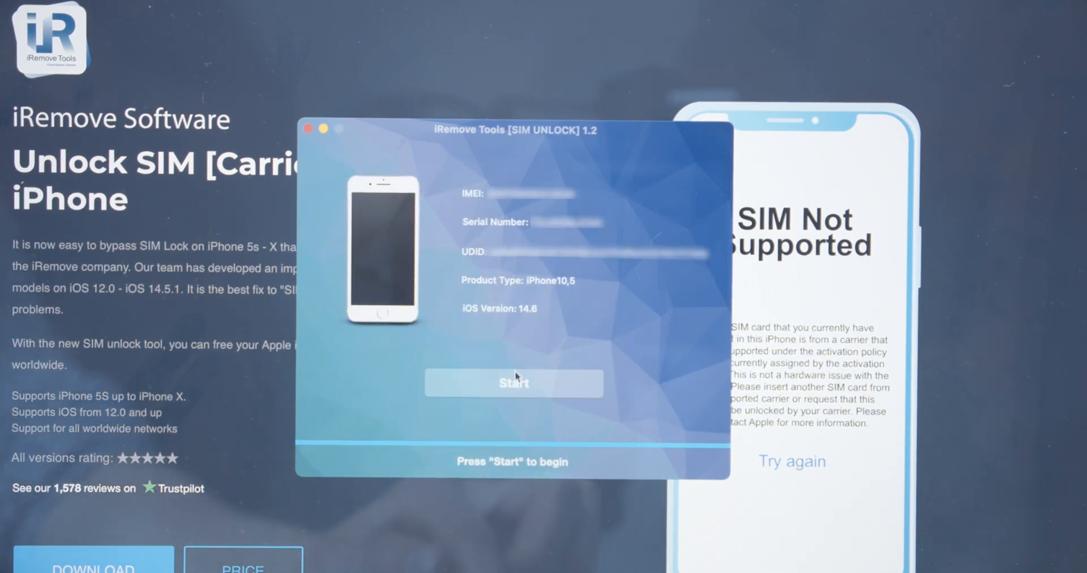
- Start unlocking the detected iPhone10,5 running iOS 14.6
click(513, 383)
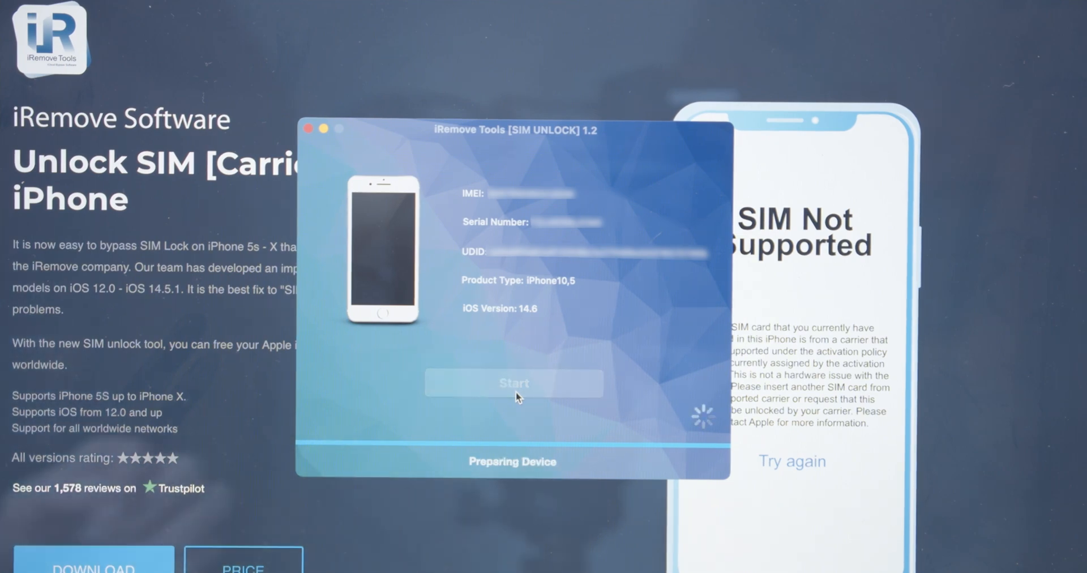